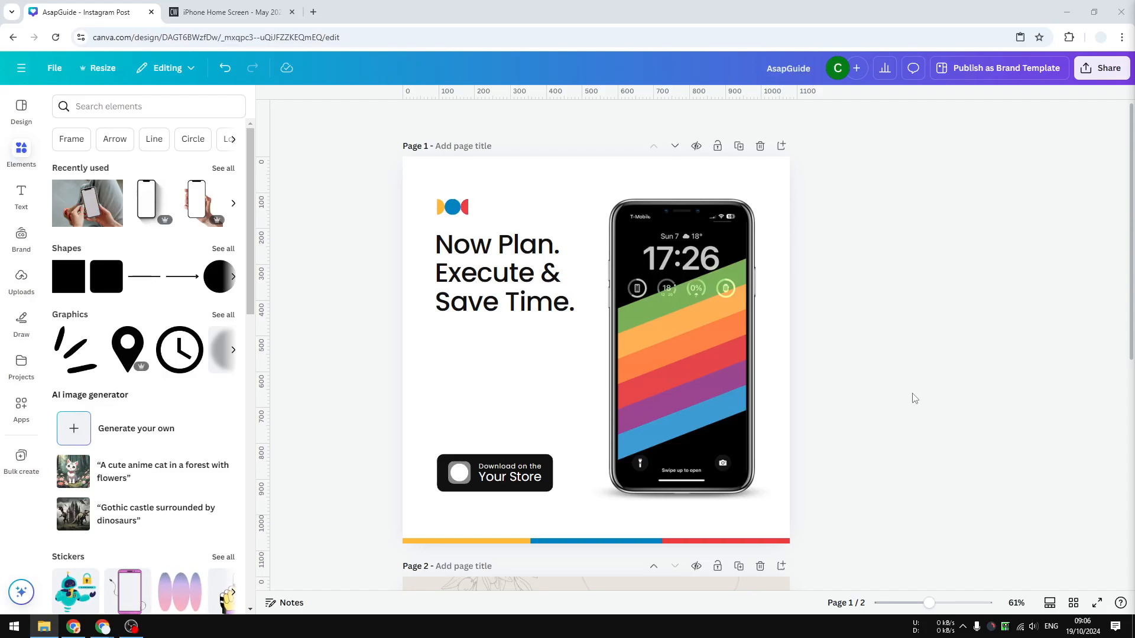
{"action": "mouse_move", "coordinate": [782, 347]}
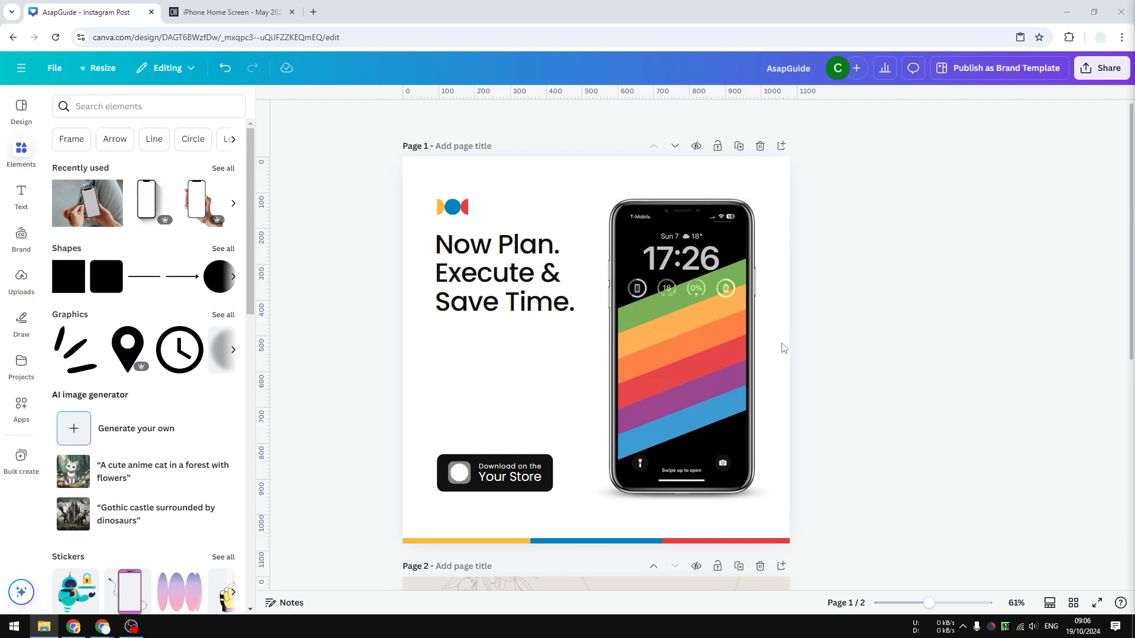
- Select the page-1 phone mockup and glance at the blog tab of iPhone screenshots
{"action": "left_click", "coordinate": [681, 333]}
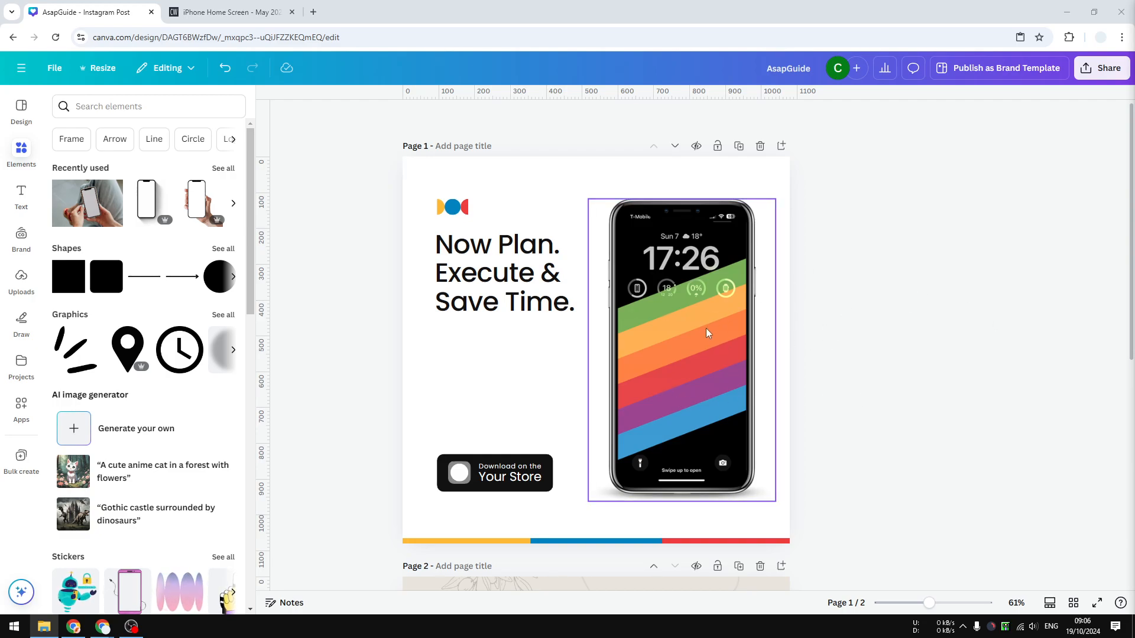
{"action": "left_click", "coordinate": [682, 334]}
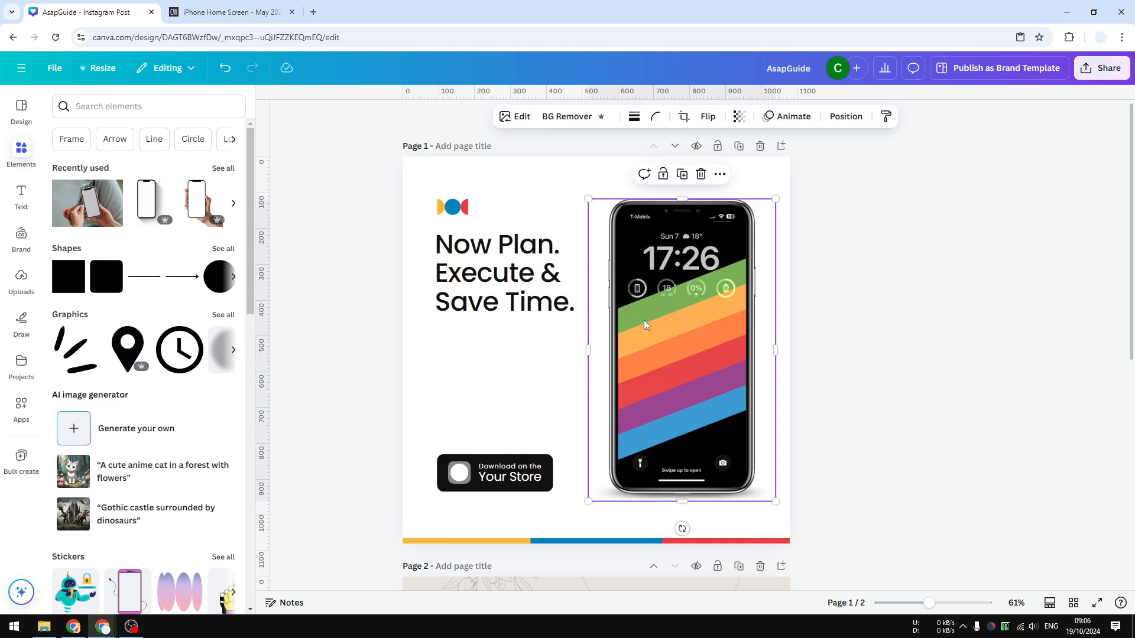
{"action": "left_click", "coordinate": [232, 12]}
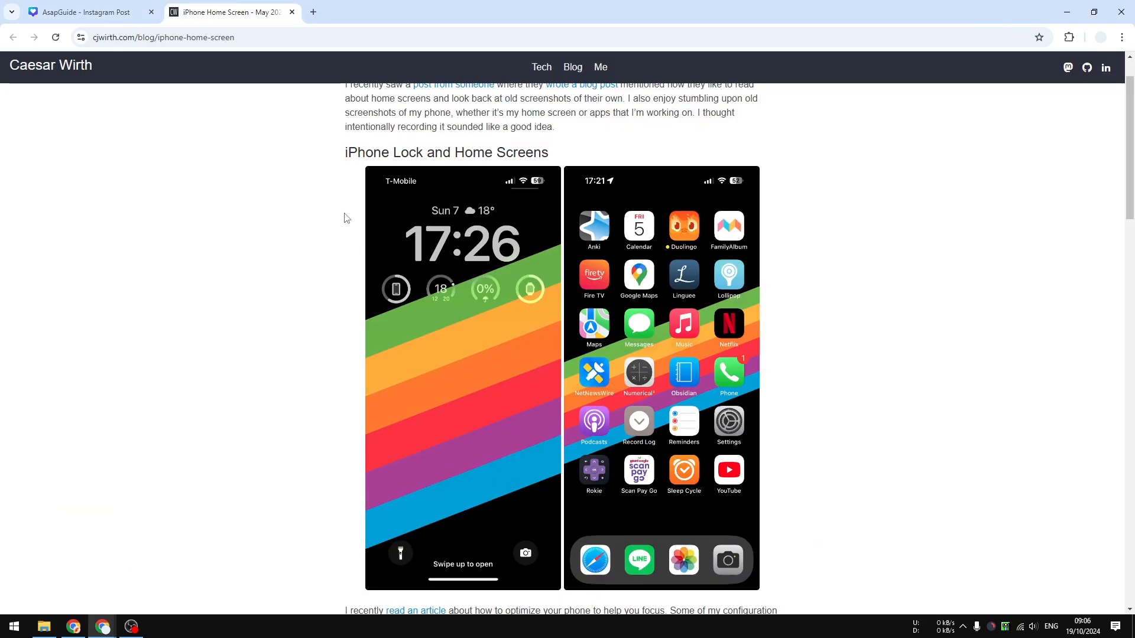
{"action": "left_click", "coordinate": [87, 11]}
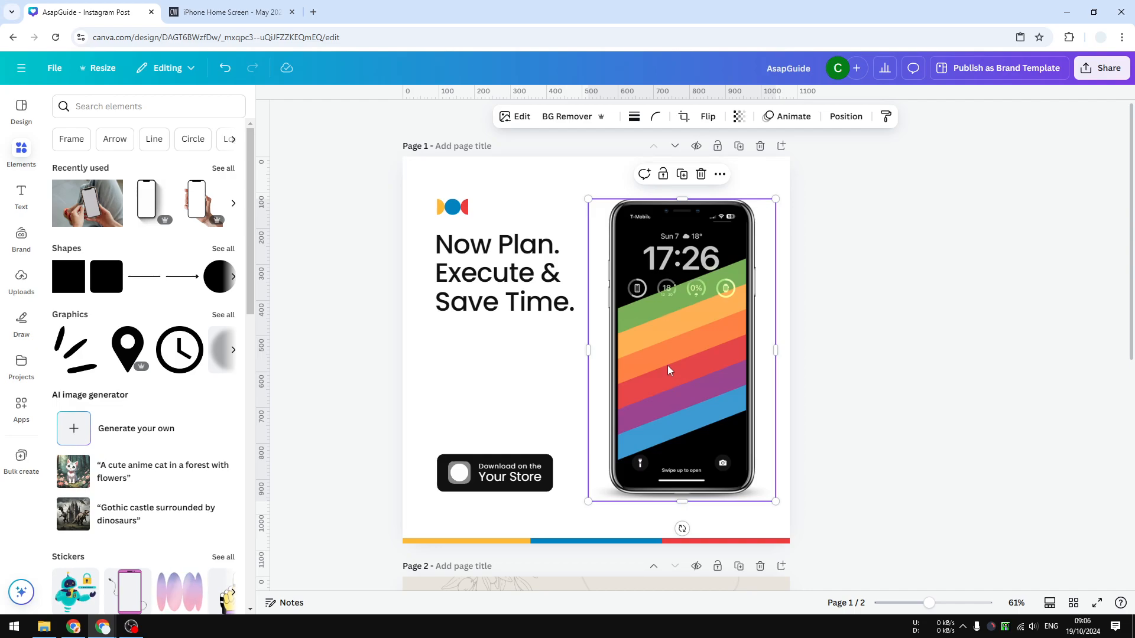
{"action": "mouse_move", "coordinate": [675, 366]}
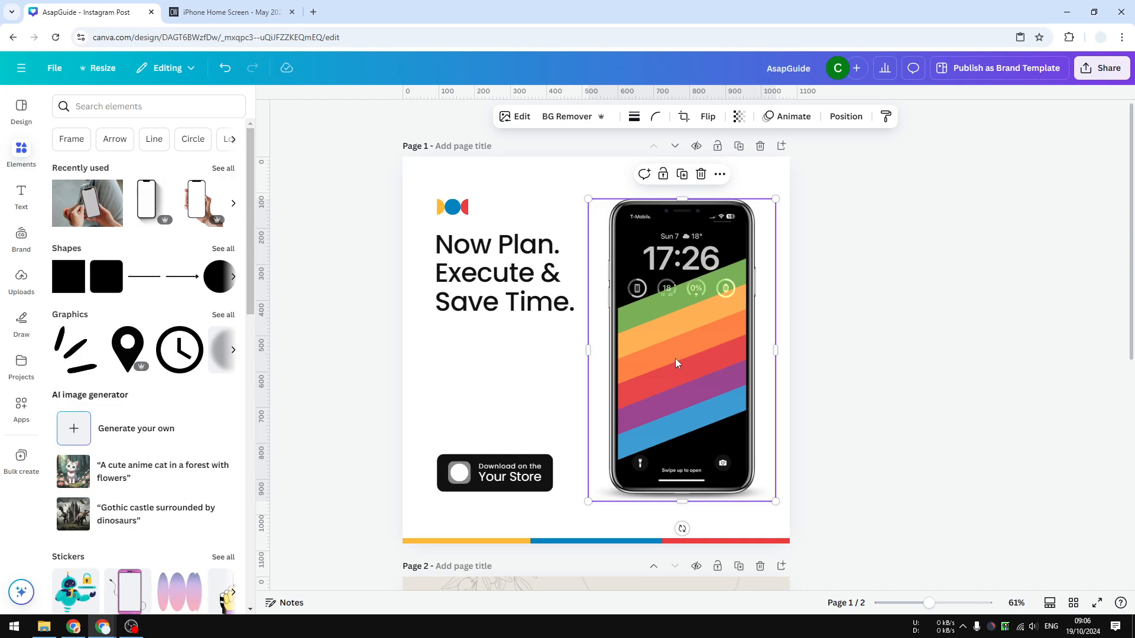
{"action": "mouse_move", "coordinate": [615, 279]}
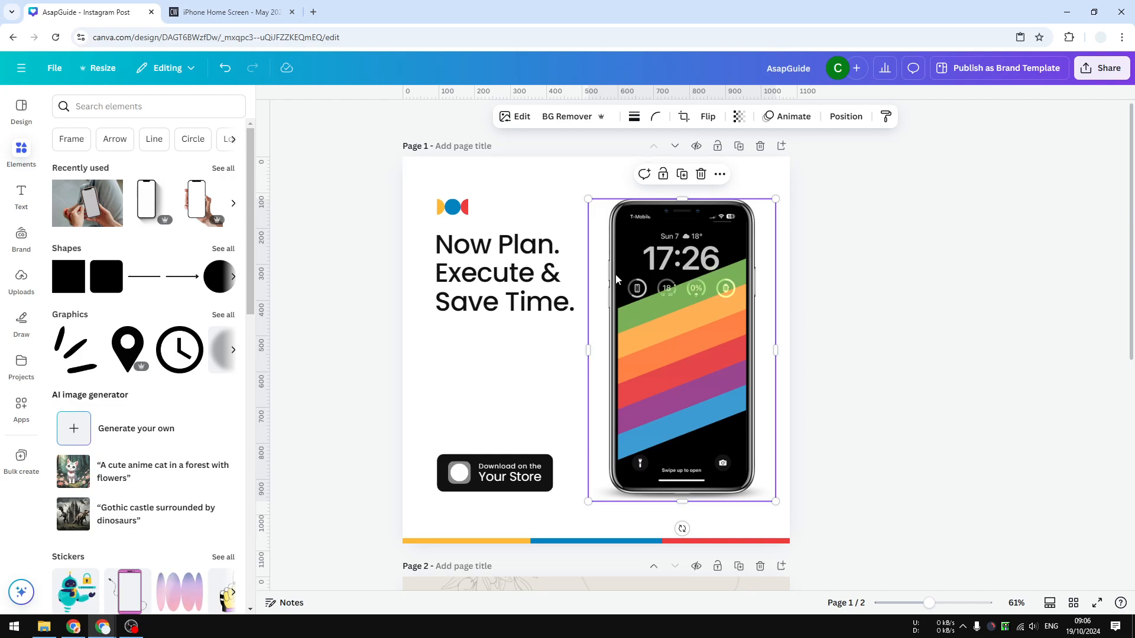
{"action": "mouse_move", "coordinate": [746, 389]}
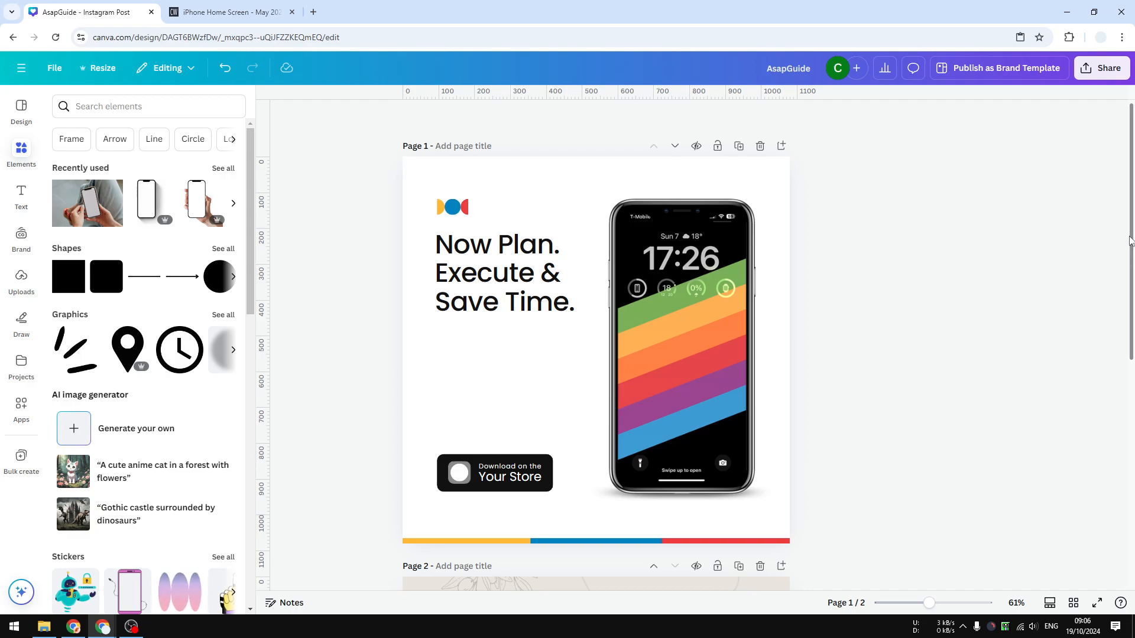
- On page 2, search the Elements library for "iphone mockup"
{"action": "scroll", "scroll_direction": "down", "scroll_amount": 3}
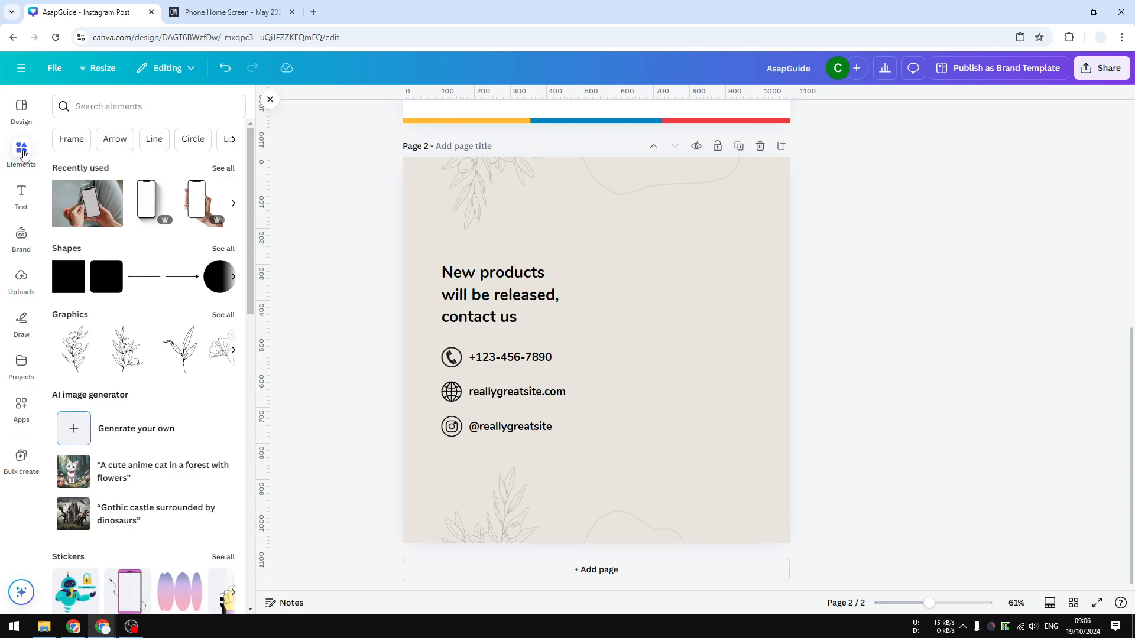
{"action": "left_click", "coordinate": [149, 105]}
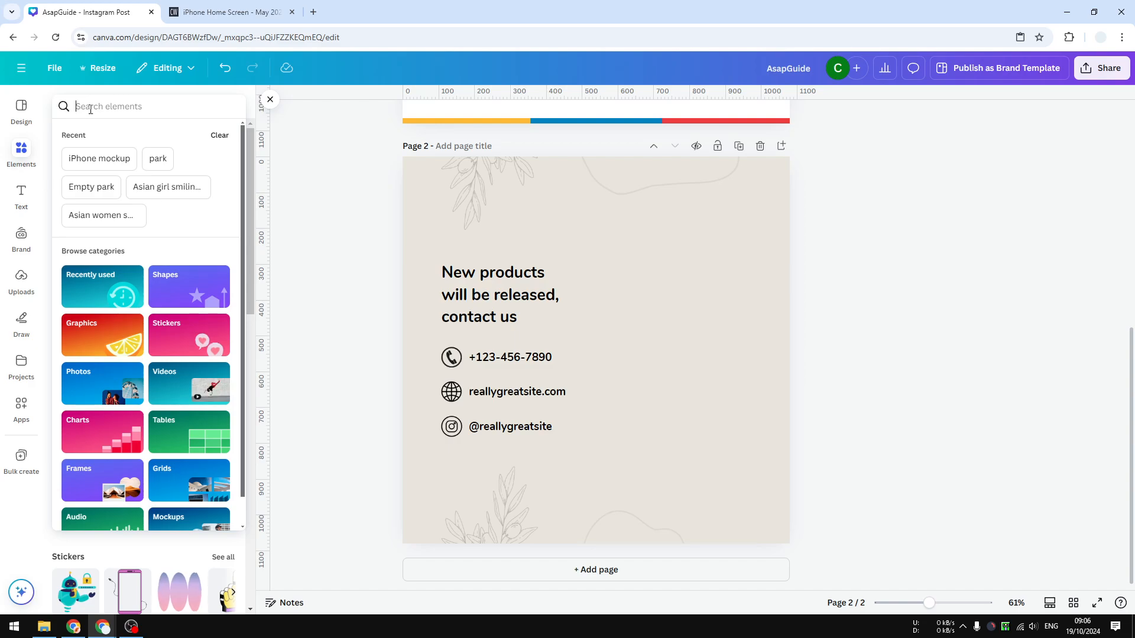
{"action": "type", "text": "iphone mockup"}
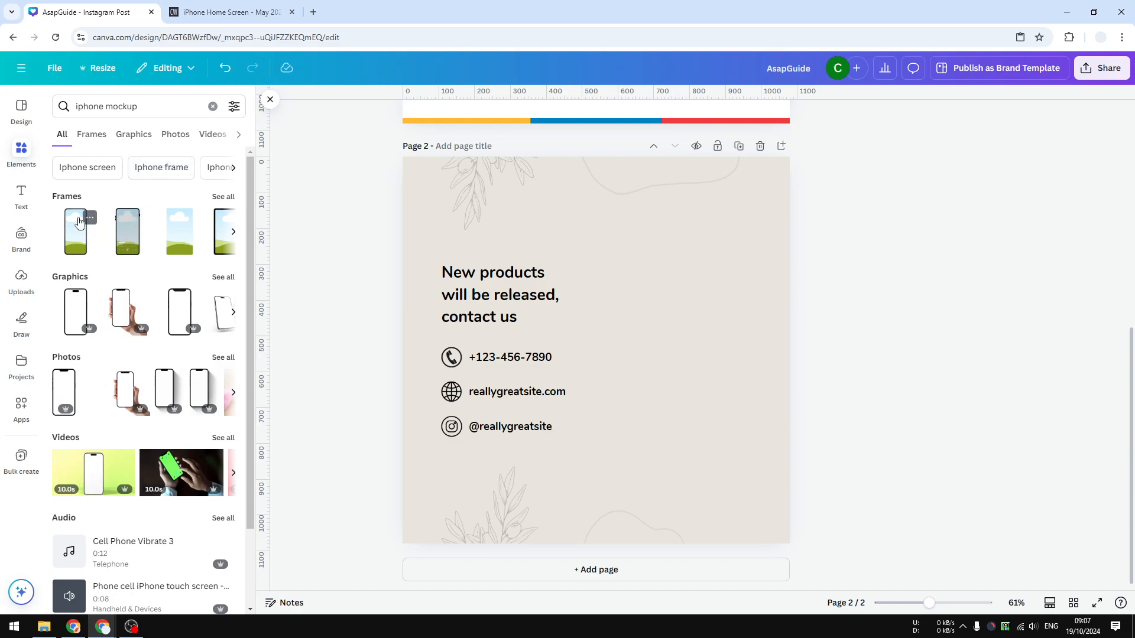
{"action": "mouse_move", "coordinate": [201, 210]}
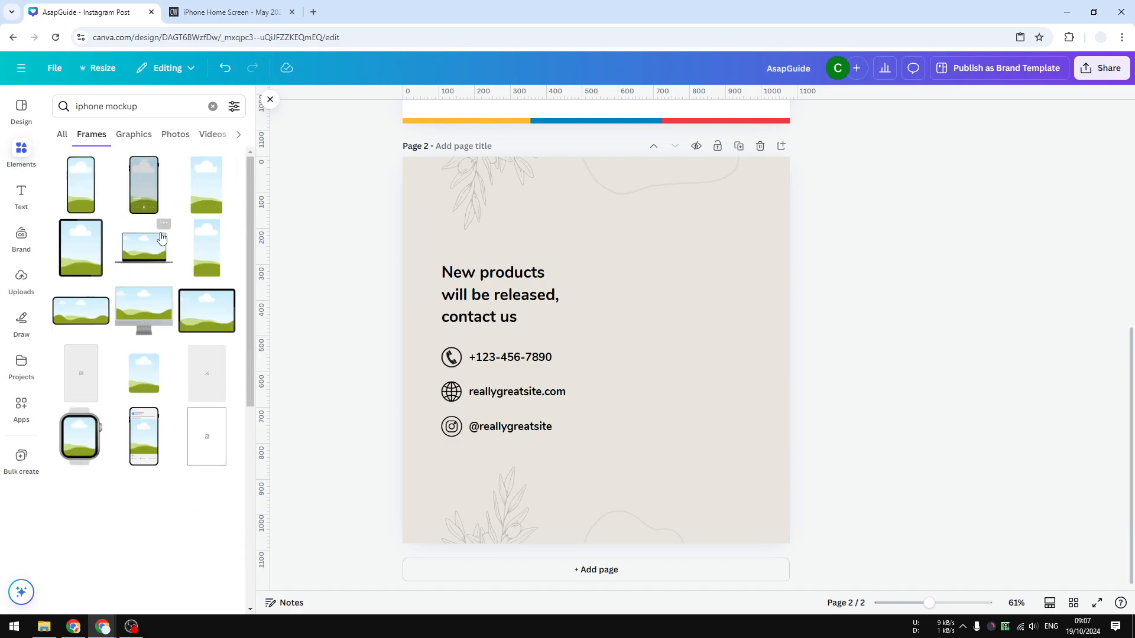
- Scroll through the iPhone mockup frame results
{"action": "scroll", "scroll_direction": "down", "scroll_amount": 3}
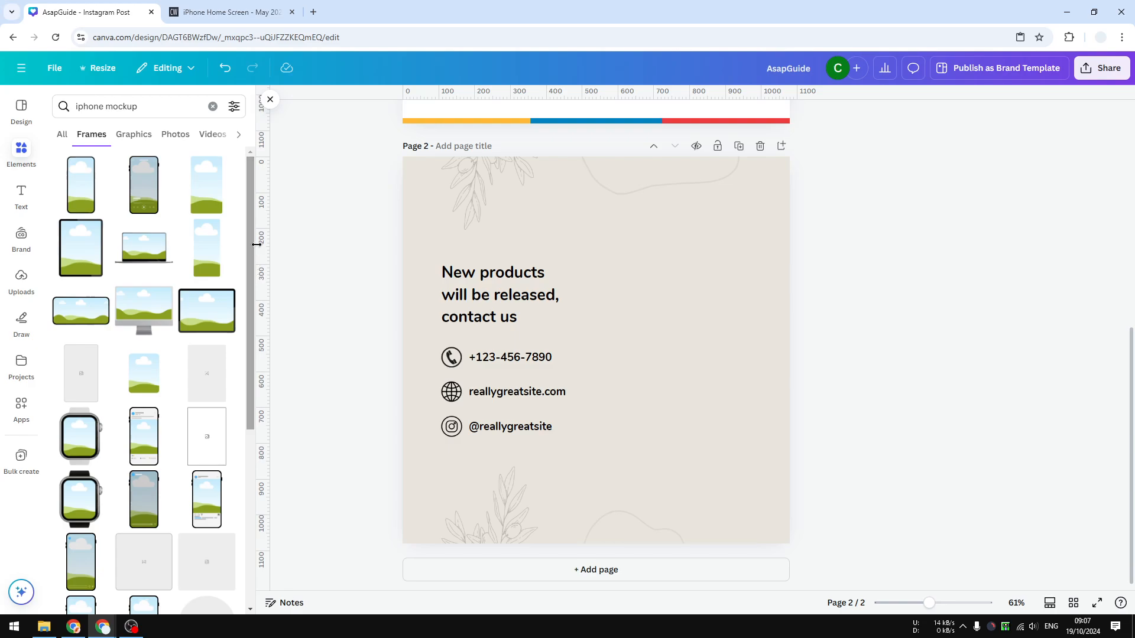
{"action": "mouse_move", "coordinate": [240, 206]}
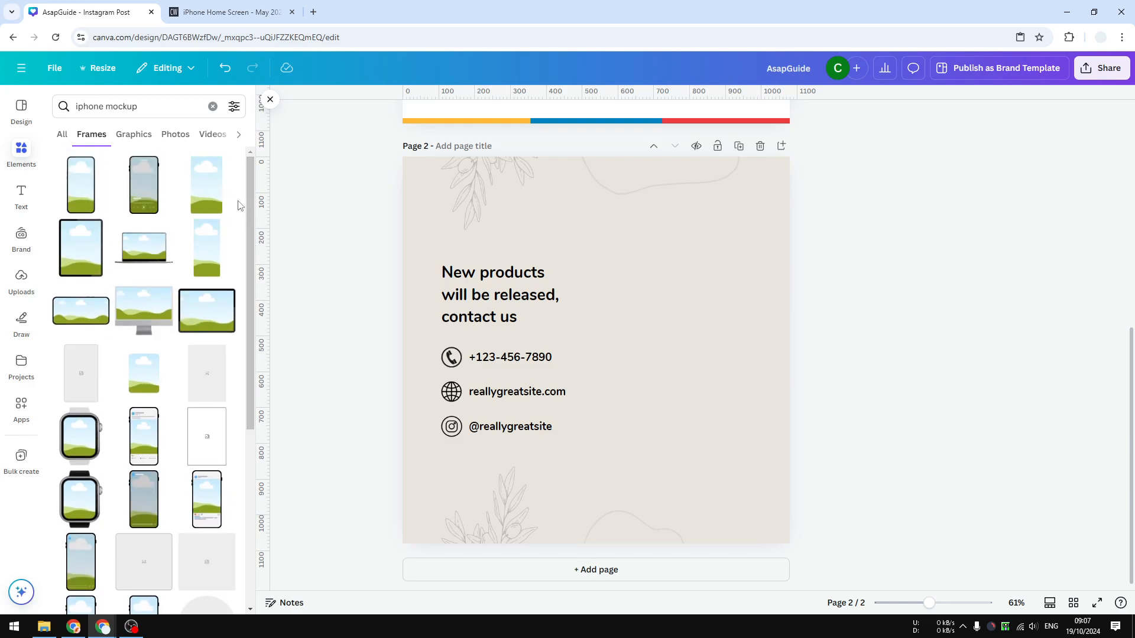
{"action": "mouse_move", "coordinate": [85, 191]}
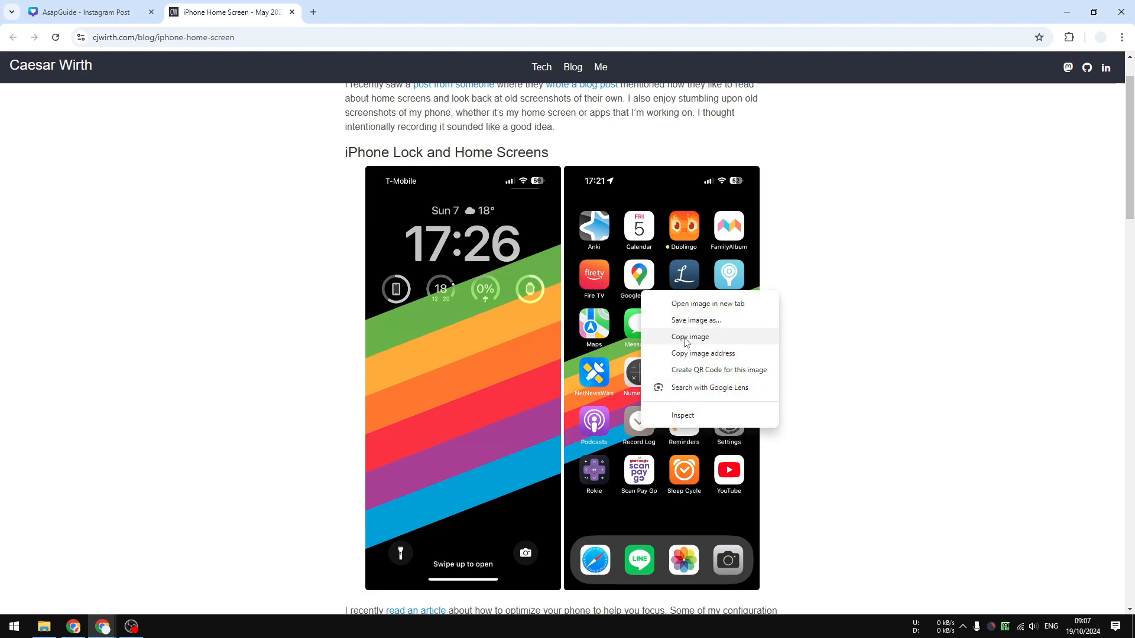
- Drop the copied home-screen screenshot into the phone frame and enlarge it beside the contact text
{"action": "left_click", "coordinate": [86, 12]}
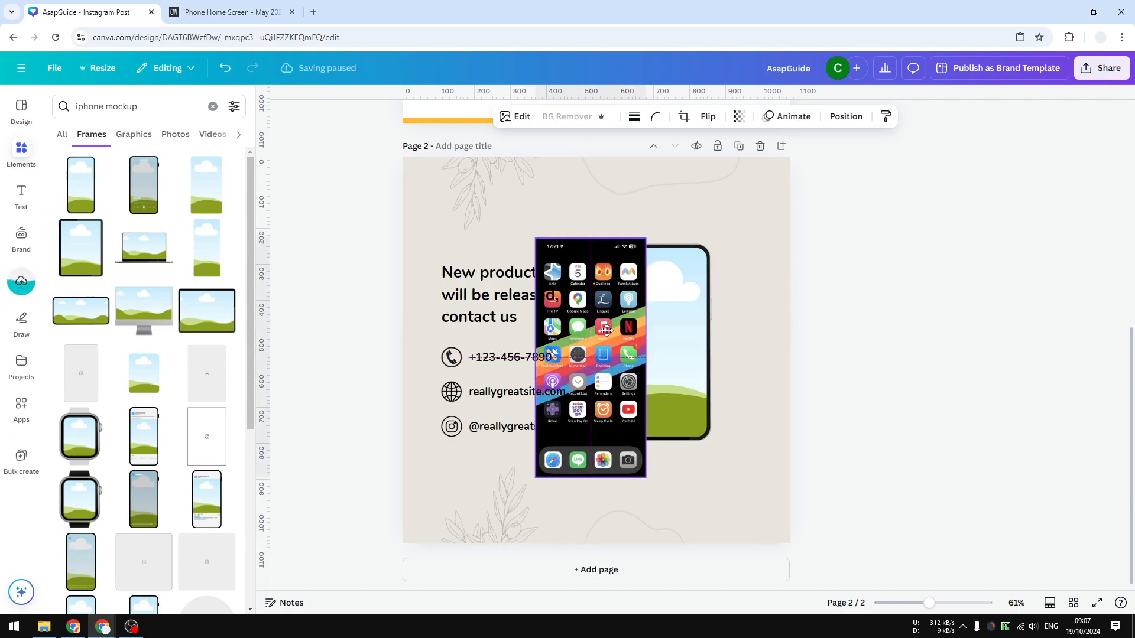
{"action": "left_click_drag", "start_coordinate": [590, 358], "coordinate": [662, 343]}
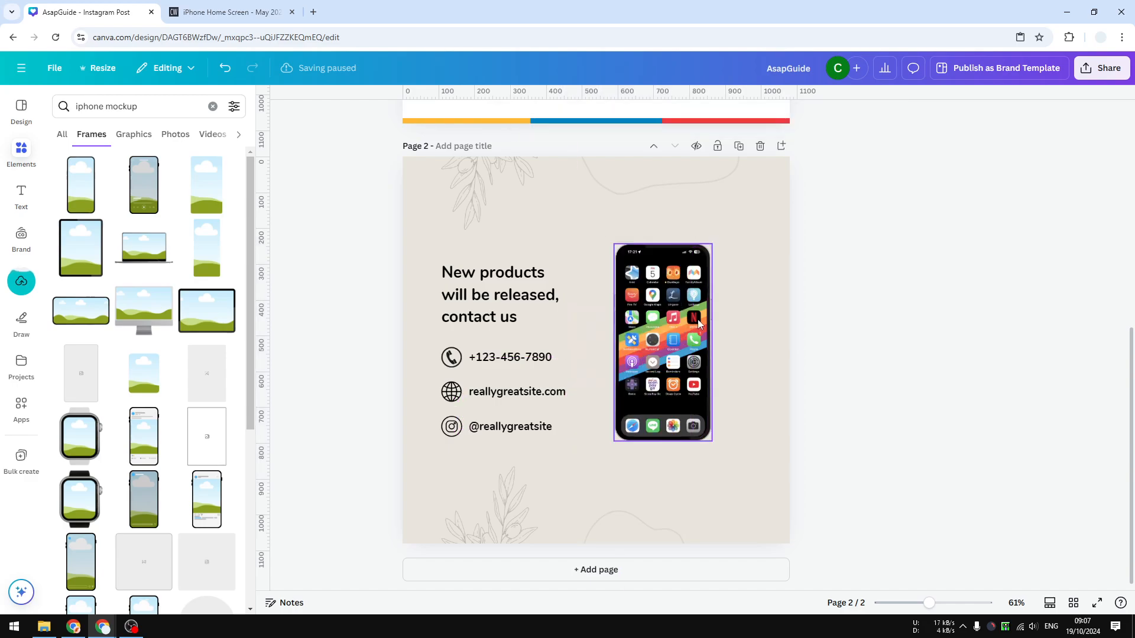
{"action": "left_click", "coordinate": [662, 343]}
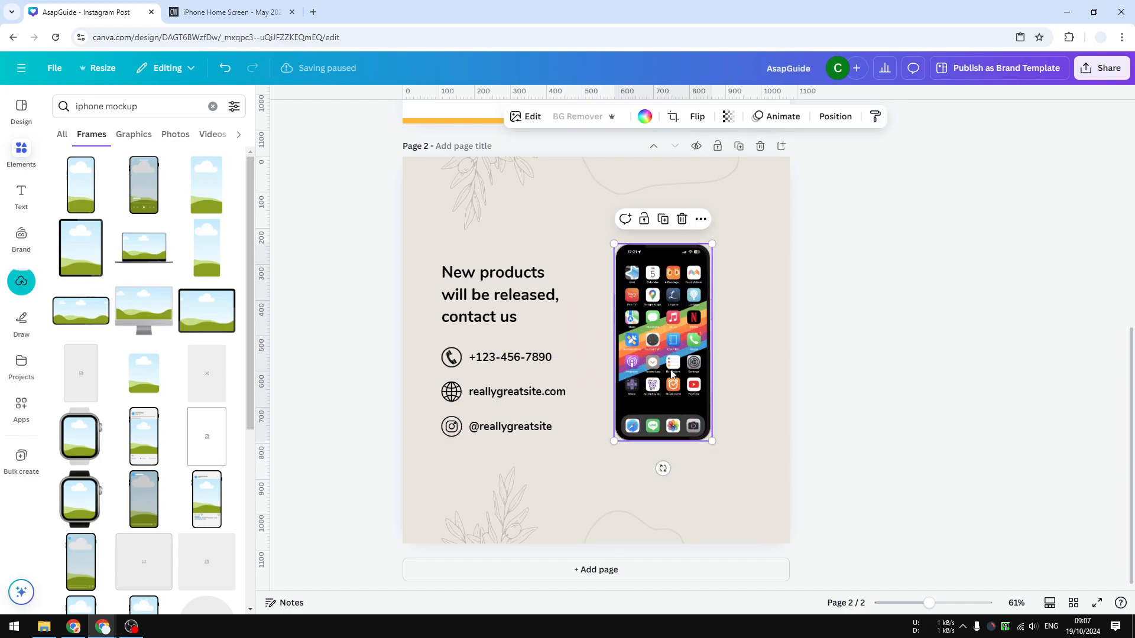
{"action": "left_click_drag", "start_coordinate": [711, 441], "coordinate": [736, 489]}
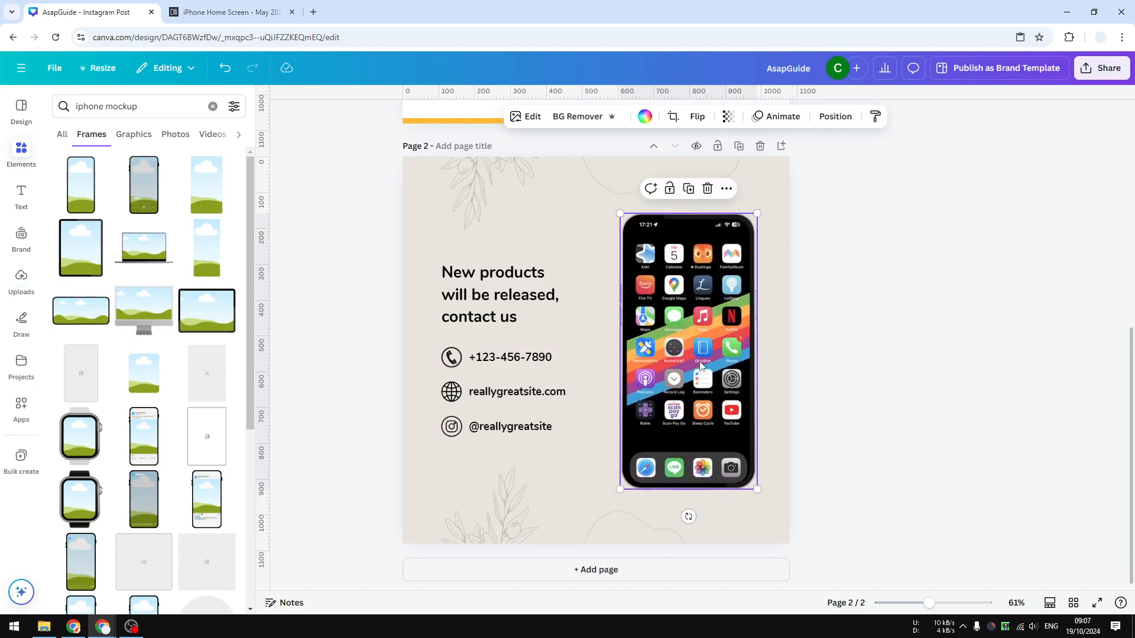
{"action": "mouse_move", "coordinate": [791, 360]}
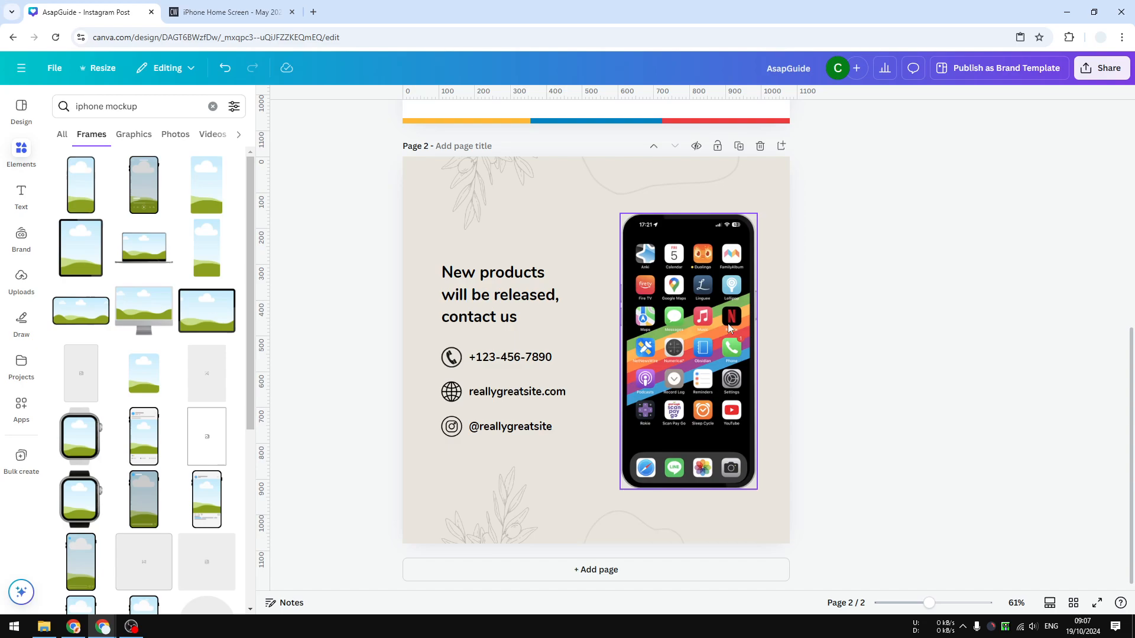
{"action": "mouse_move", "coordinate": [737, 330]}
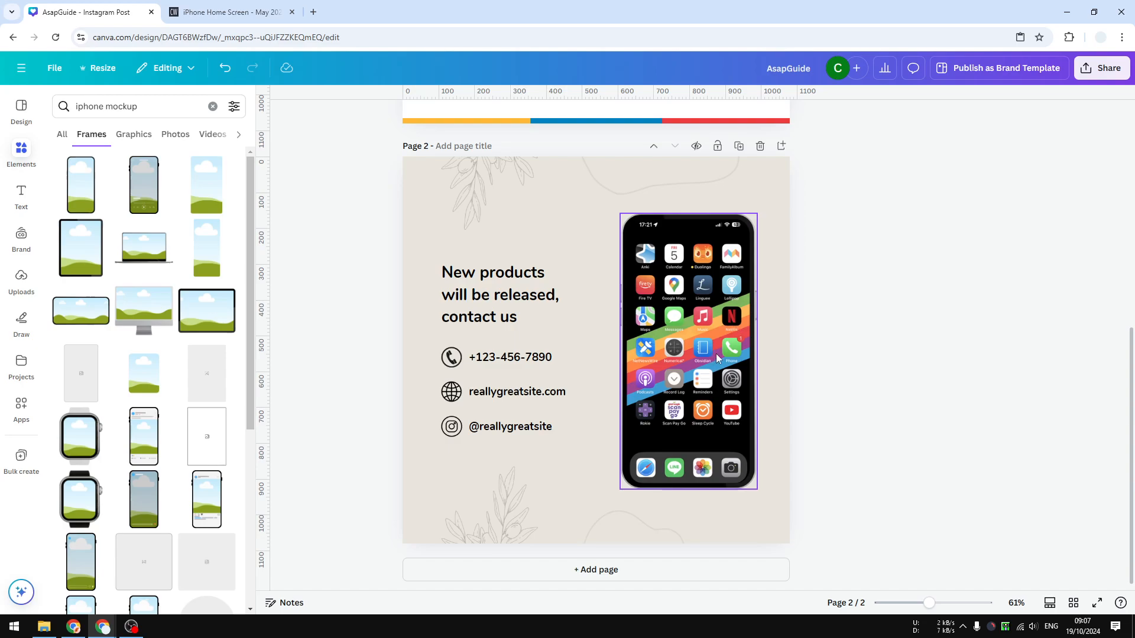
{"action": "mouse_move", "coordinate": [702, 331]}
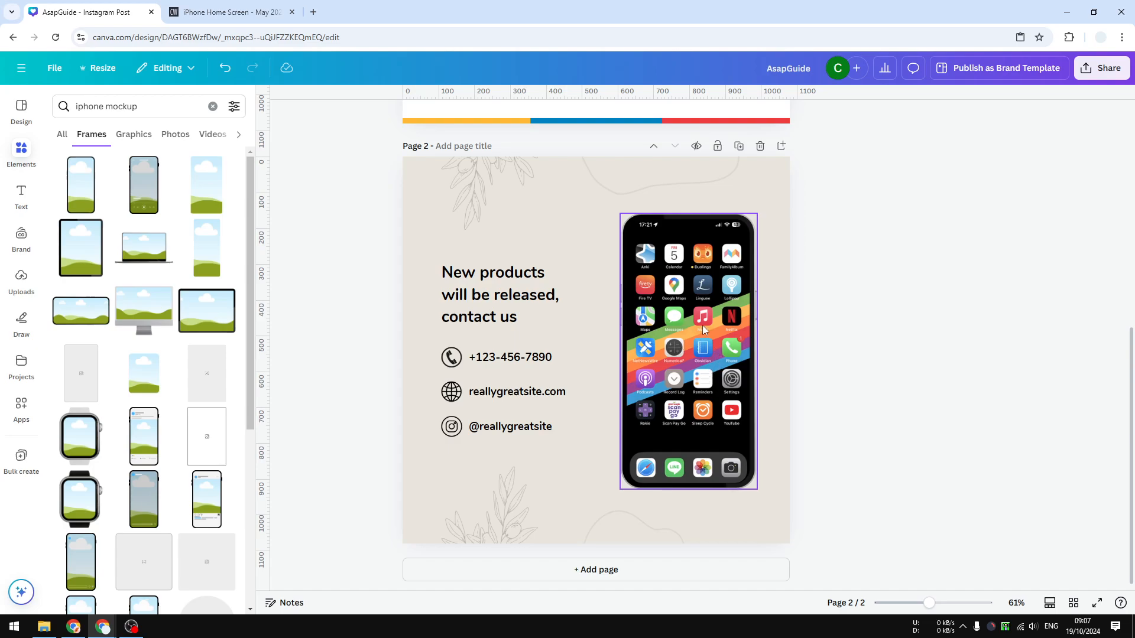
{"action": "left_click", "coordinate": [688, 326]}
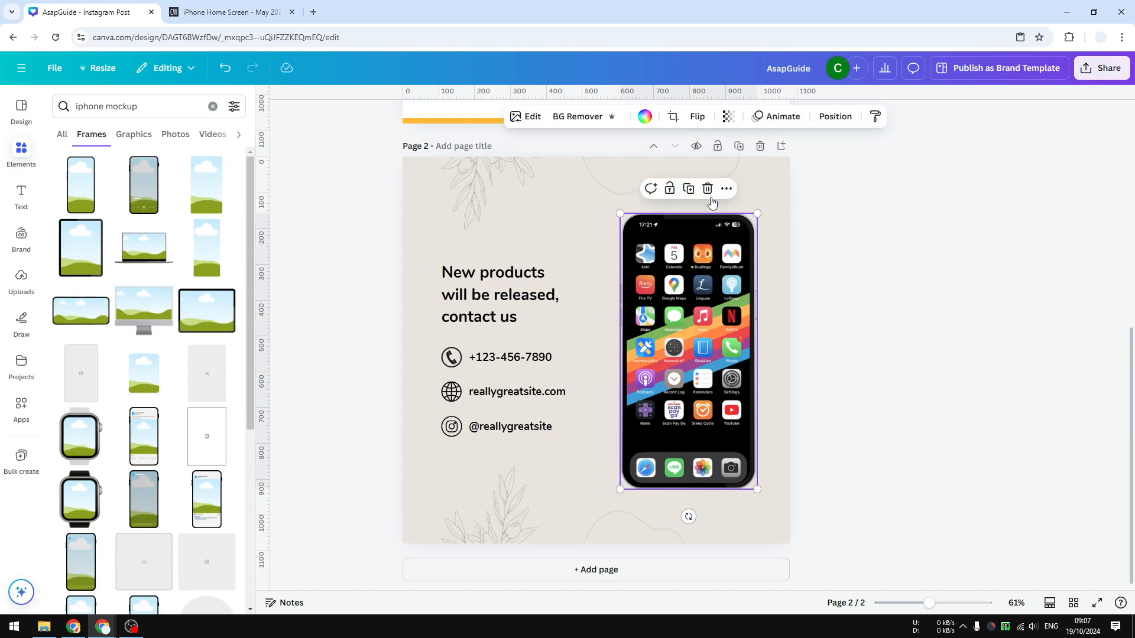
- Delete the whole phone frame together with its screenshot from page 2
{"action": "left_click", "coordinate": [726, 188]}
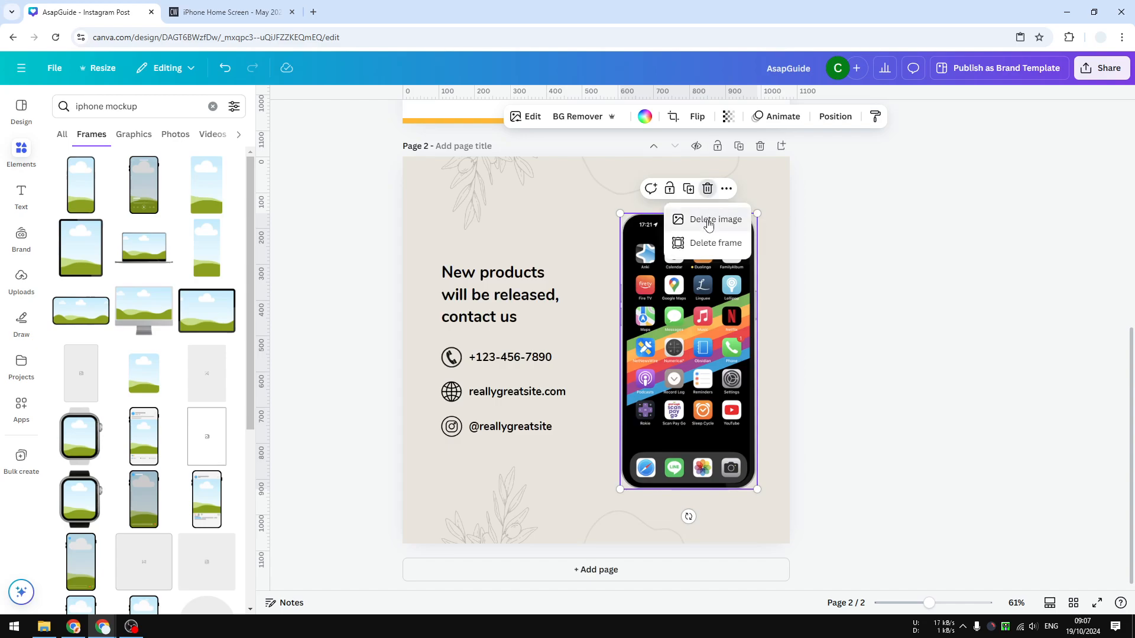
{"action": "left_click", "coordinate": [715, 220]}
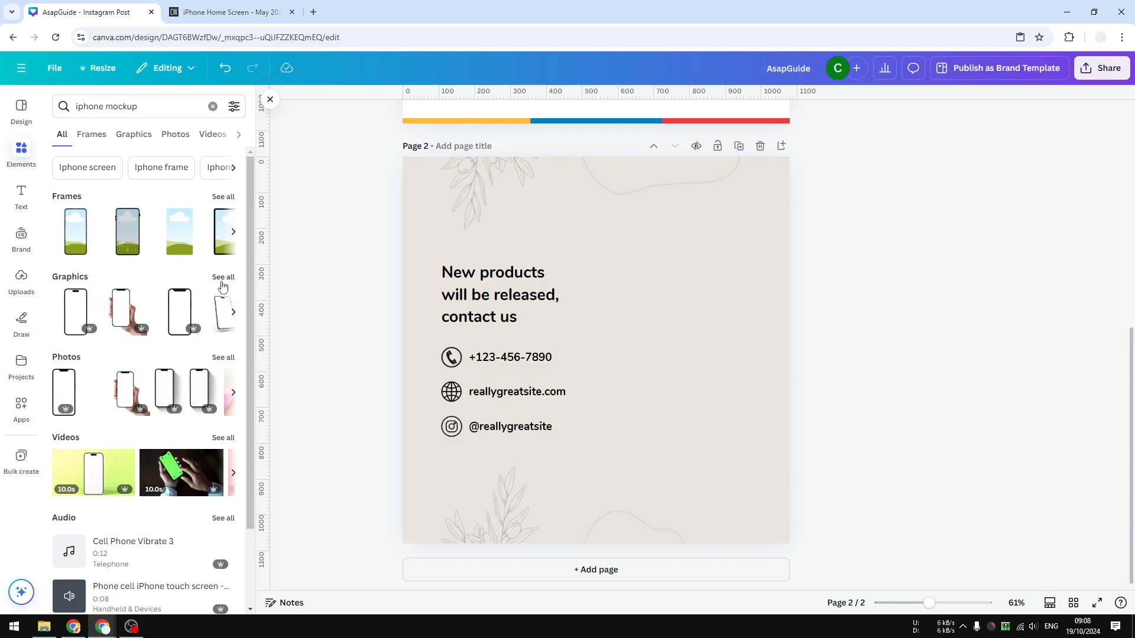
- Add the shadowed iPhone mockup photo and move it to the page's right side
{"action": "left_click", "coordinate": [133, 133]}
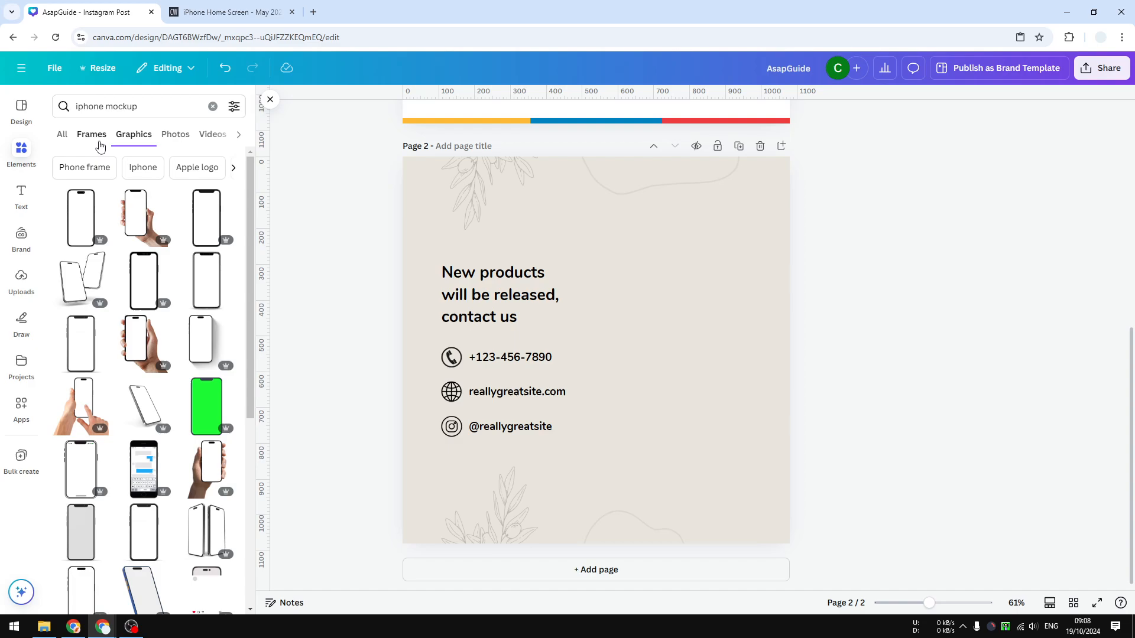
{"action": "left_click", "coordinate": [149, 133]}
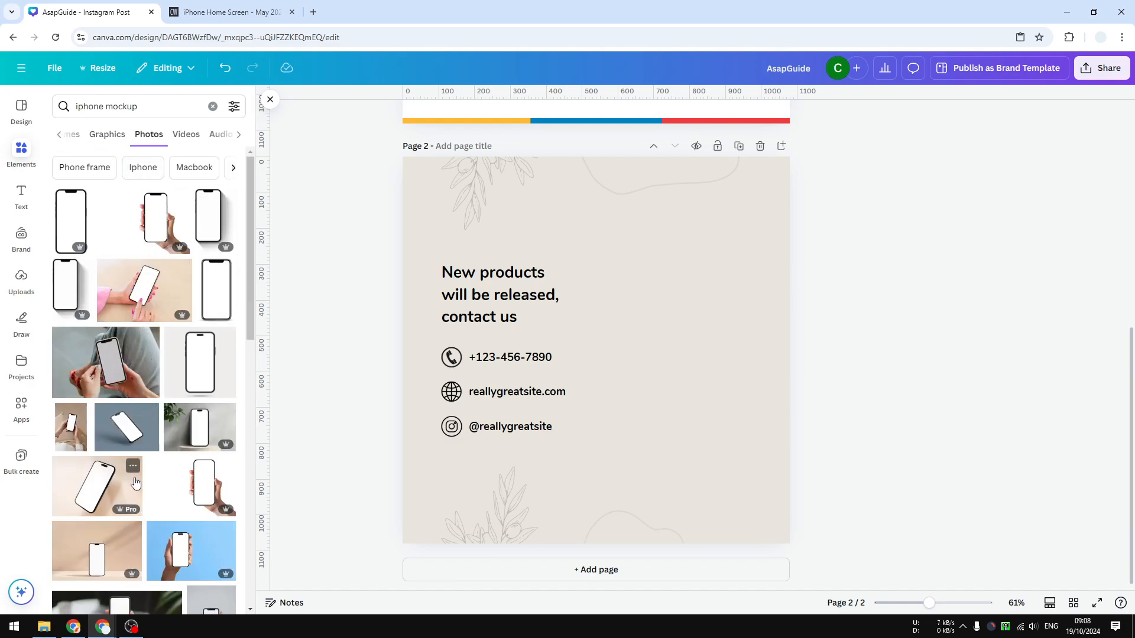
{"action": "left_click", "coordinate": [209, 221]}
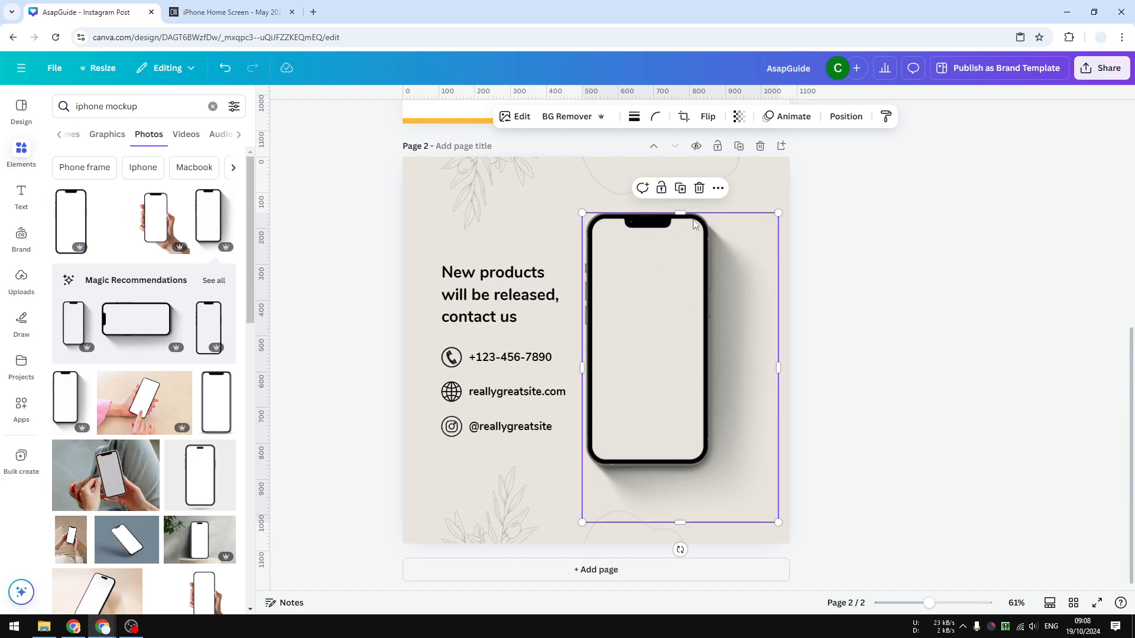
{"action": "mouse_move", "coordinate": [736, 244]}
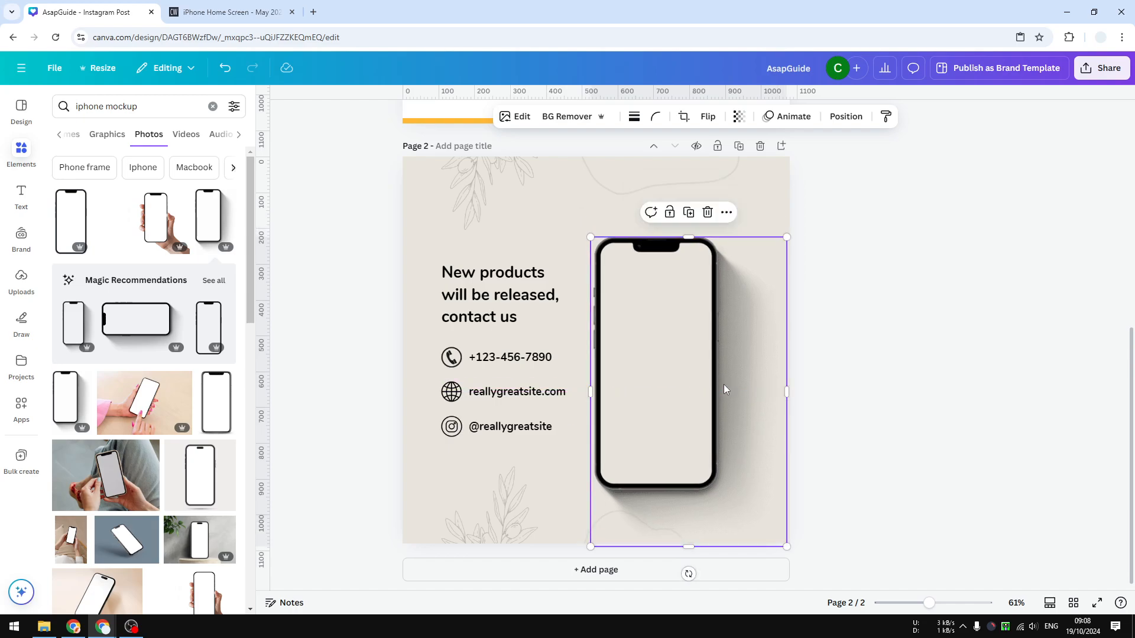
{"action": "left_click_drag", "start_coordinate": [723, 389], "coordinate": [720, 371]}
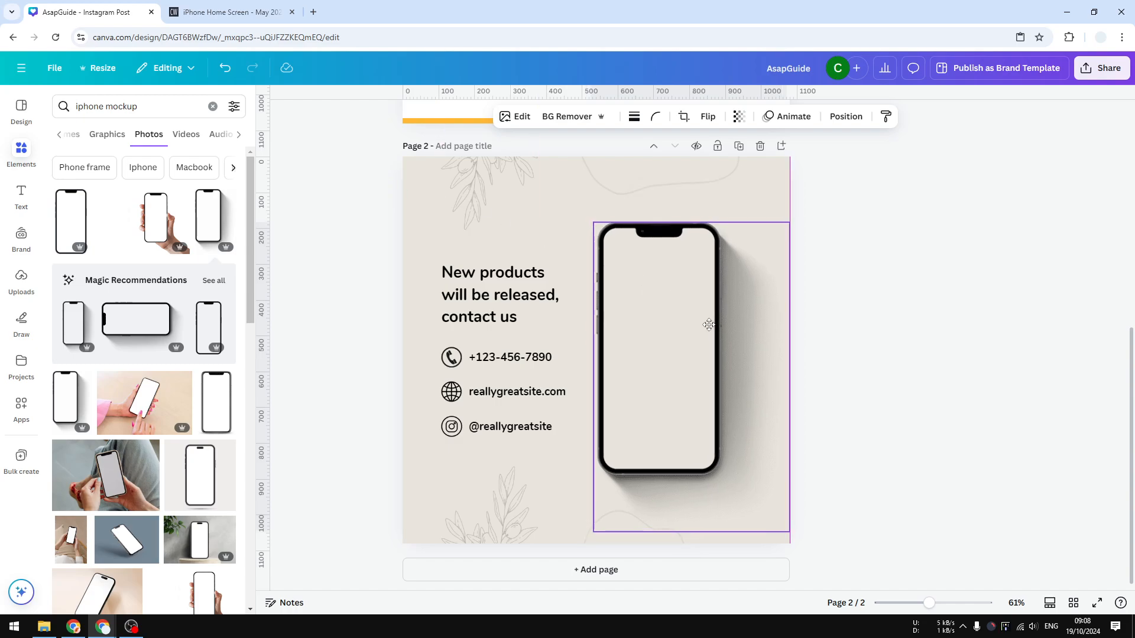
- Bring the blog's home-screen screenshot into Canva and lay it over the mockup's screen
{"action": "left_click", "coordinate": [230, 11]}
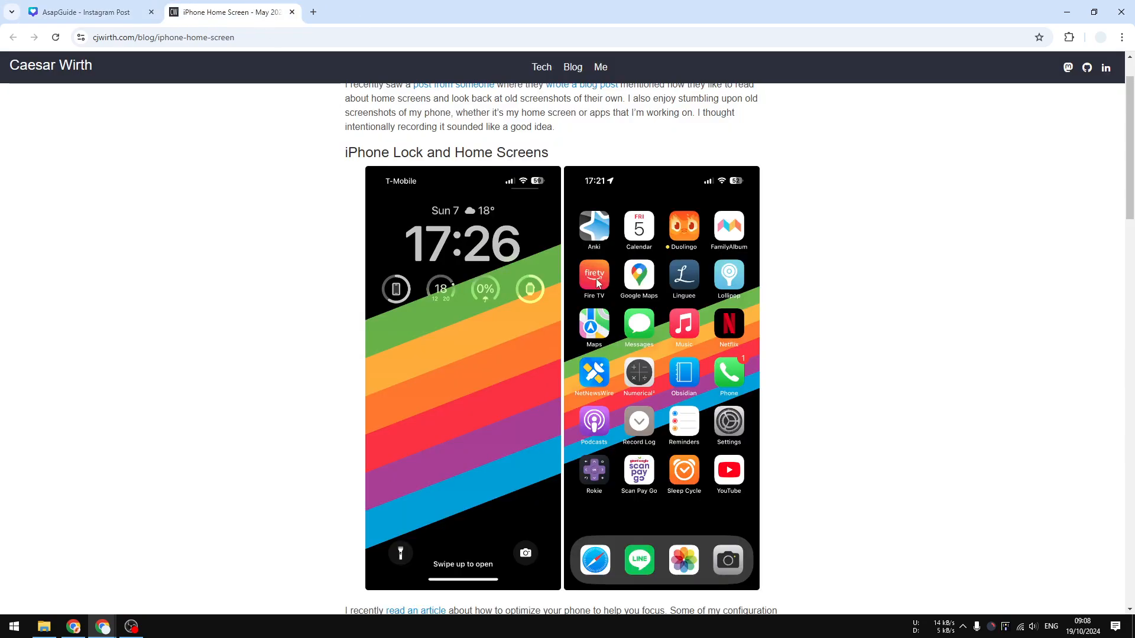
{"action": "left_click", "coordinate": [86, 12]}
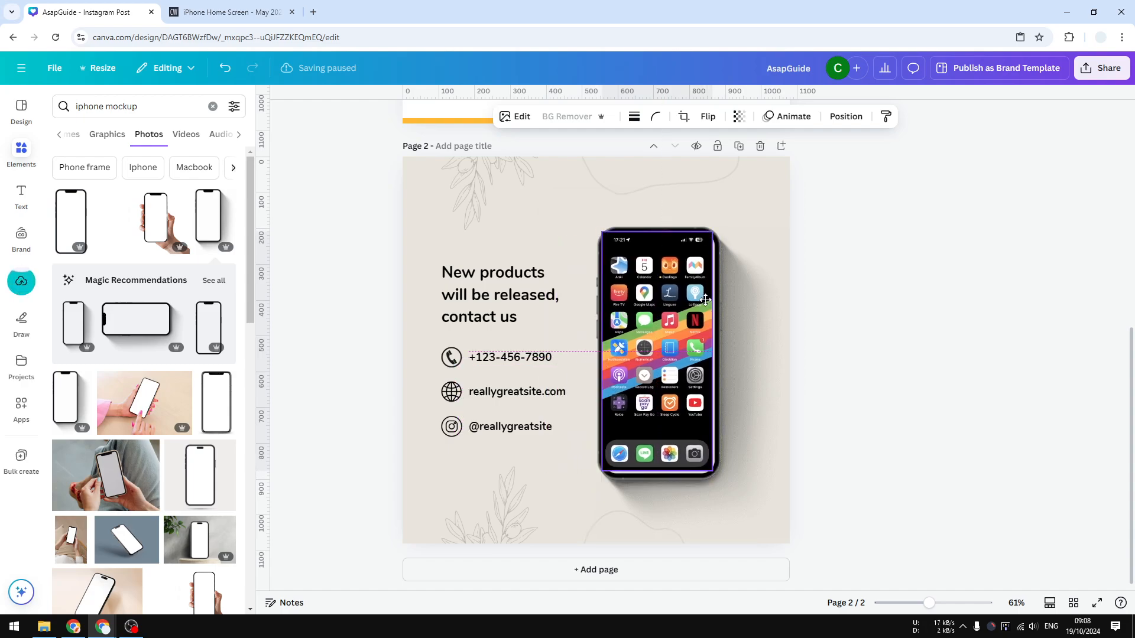
{"action": "left_click", "coordinate": [658, 355]}
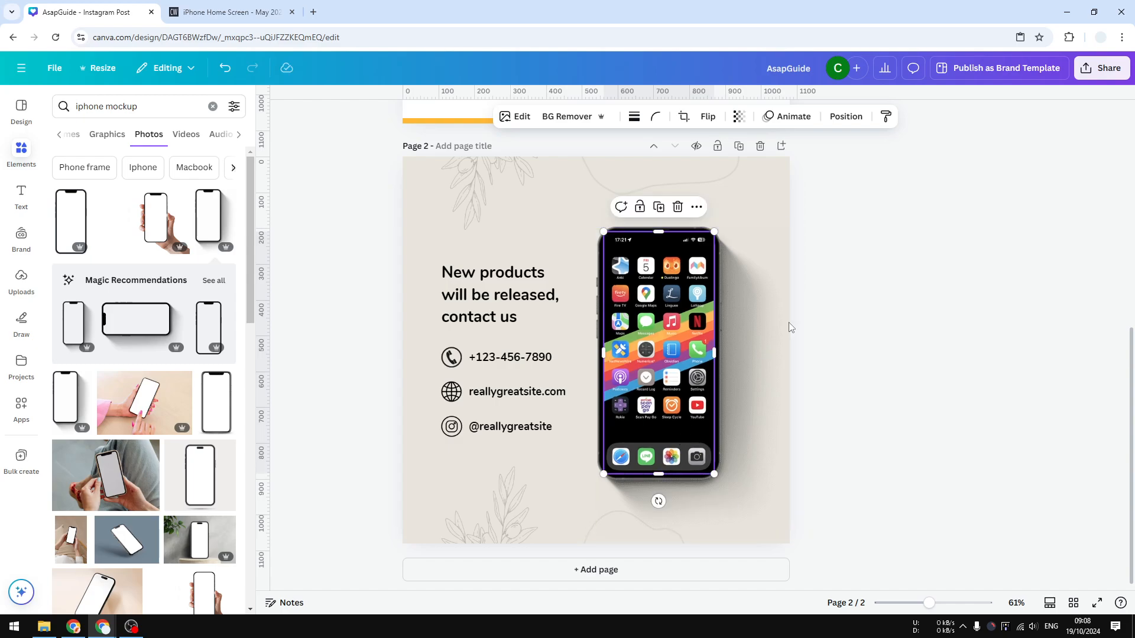
{"action": "left_click", "coordinate": [857, 320]}
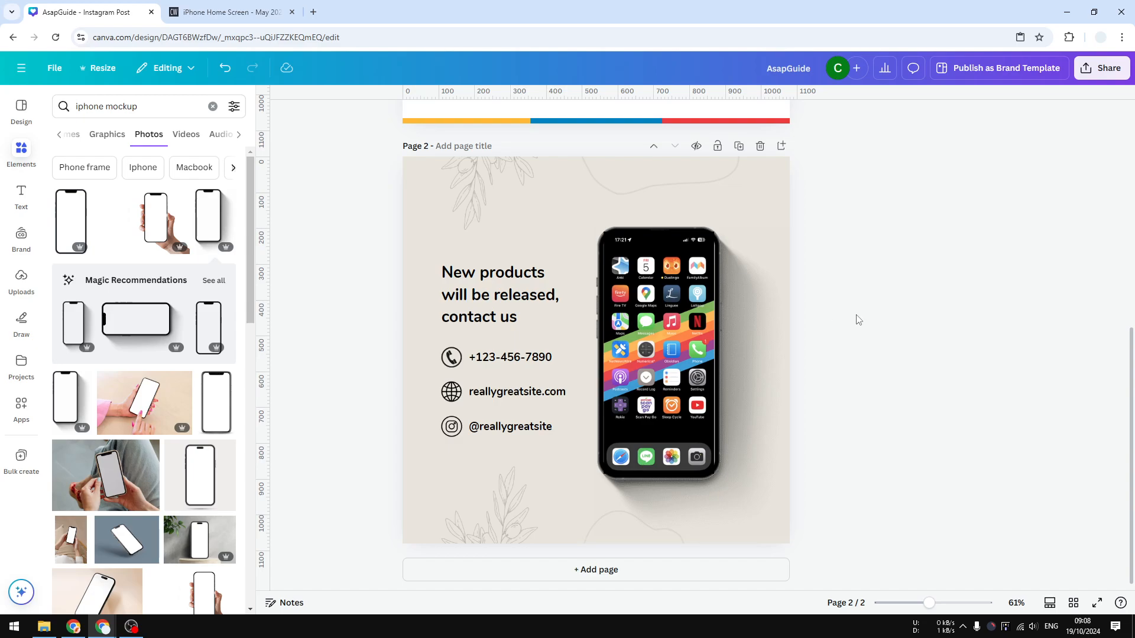
{"action": "left_click", "coordinate": [658, 355]}
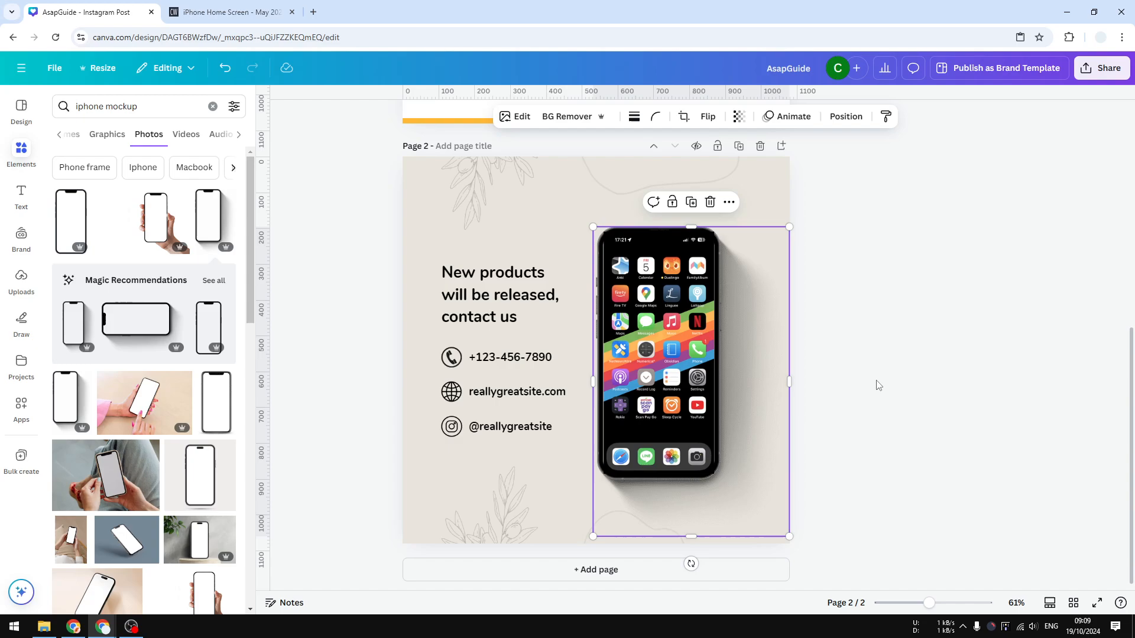
{"action": "mouse_move", "coordinate": [836, 336]}
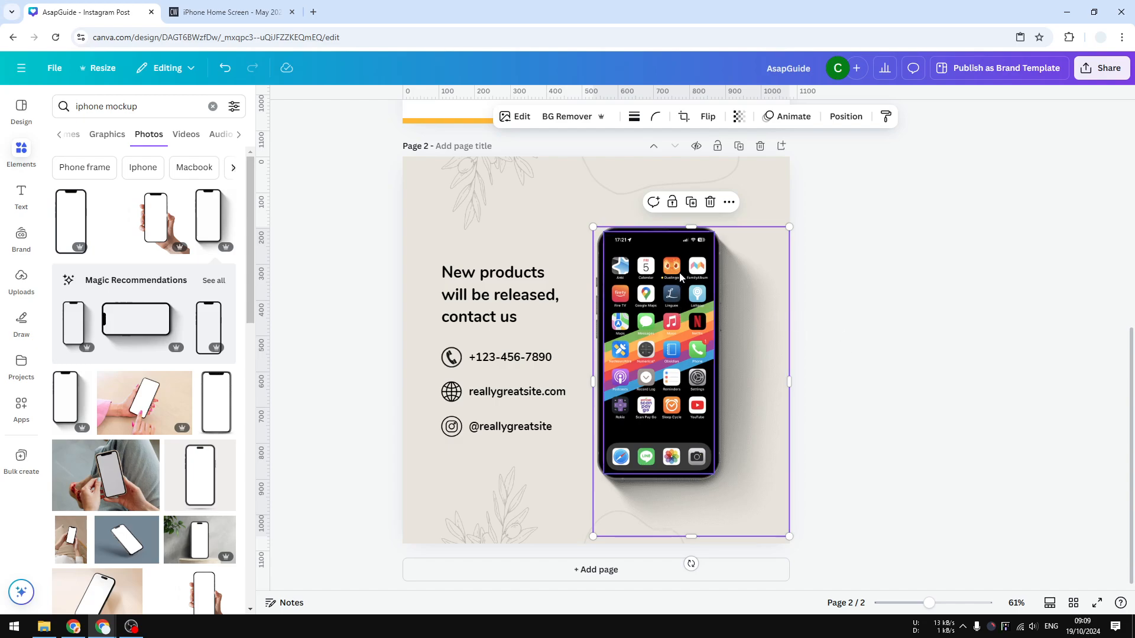
- Send the screenshot to the back so it sits behind the mockup photo
{"action": "right_click", "coordinate": [678, 279]}
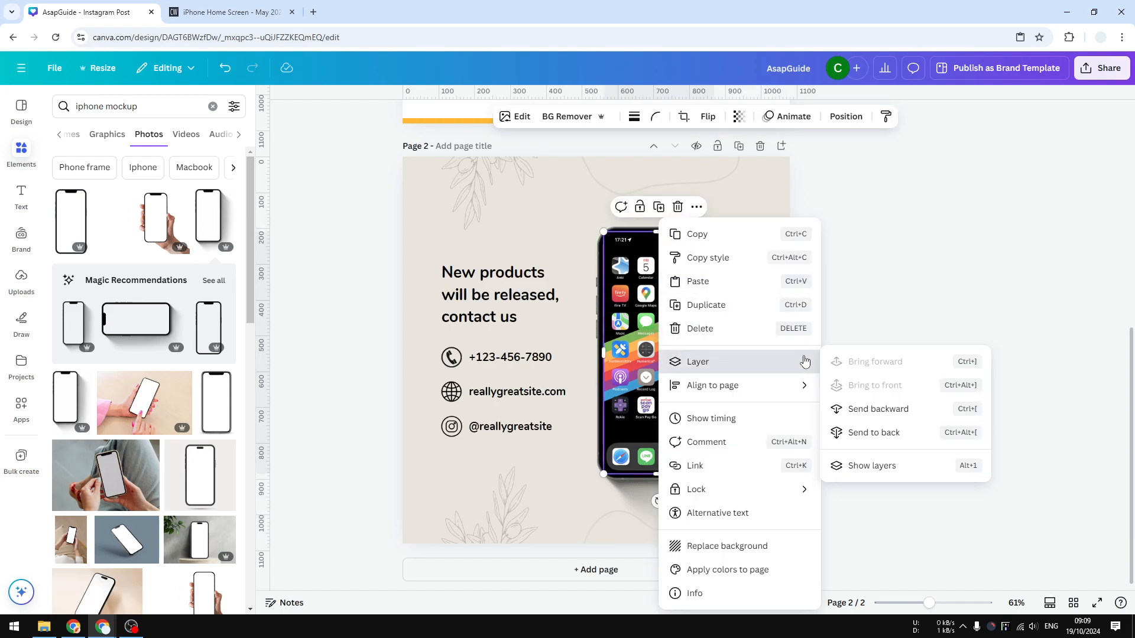
{"action": "mouse_move", "coordinate": [873, 441]}
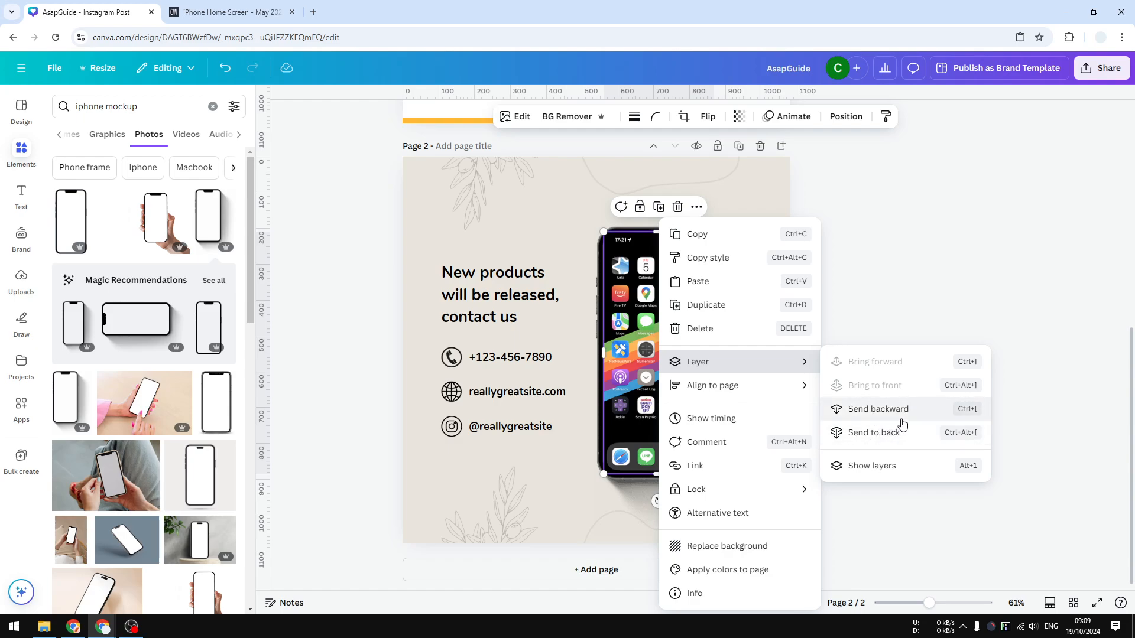
{"action": "mouse_move", "coordinate": [898, 423]}
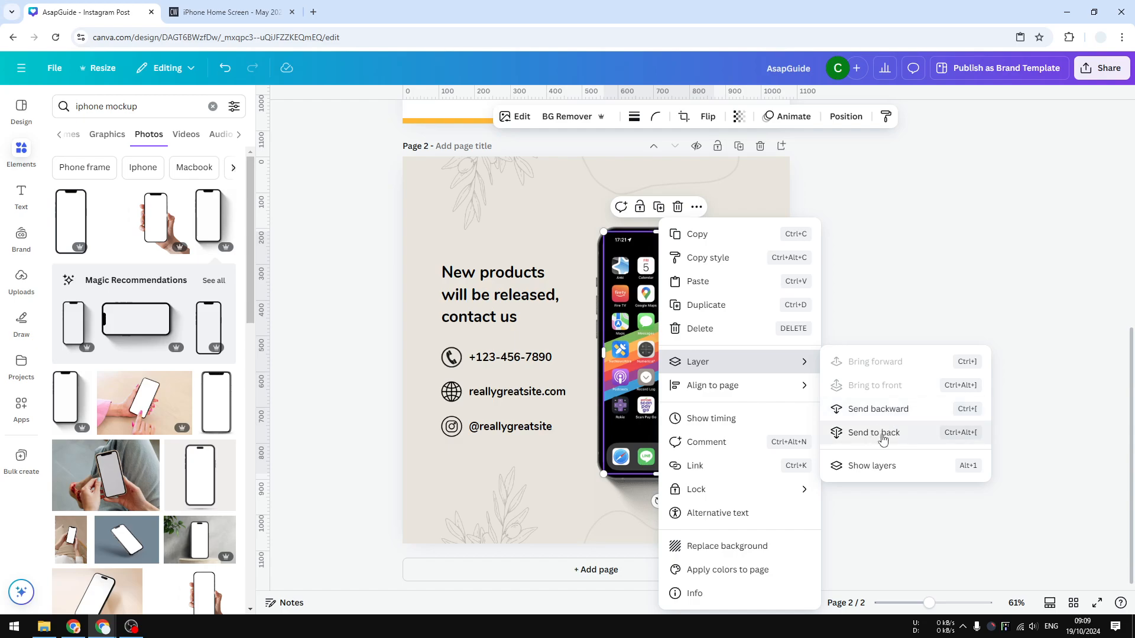
{"action": "left_click", "coordinate": [872, 433]}
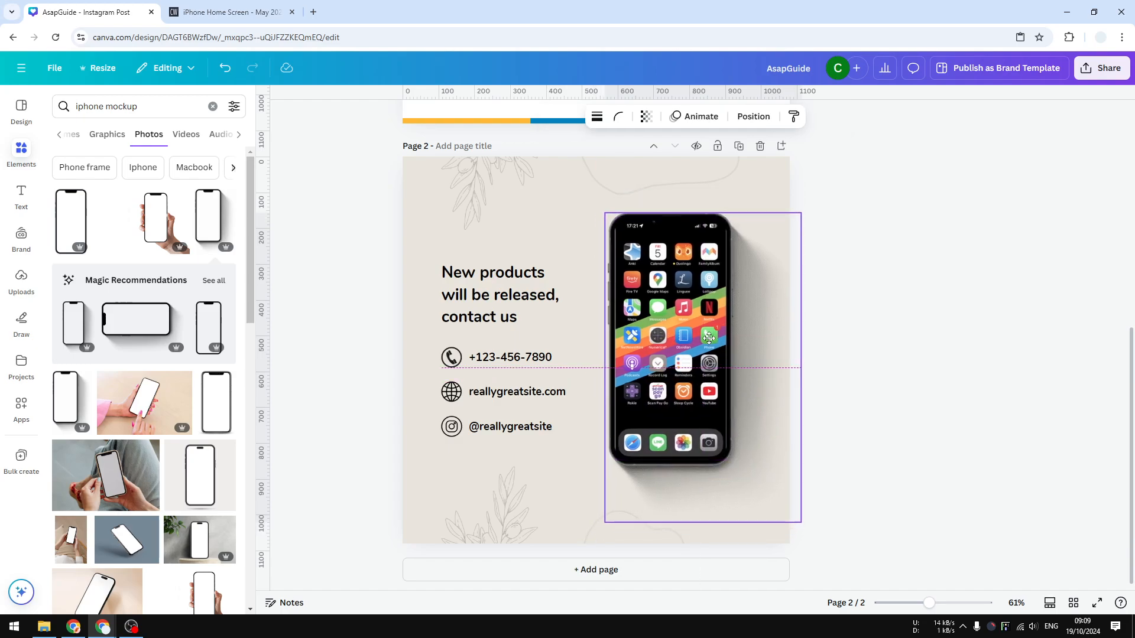
- Group screenshot and mockup, then enlarge the group beside the contact details
{"action": "left_click", "coordinate": [708, 337]}
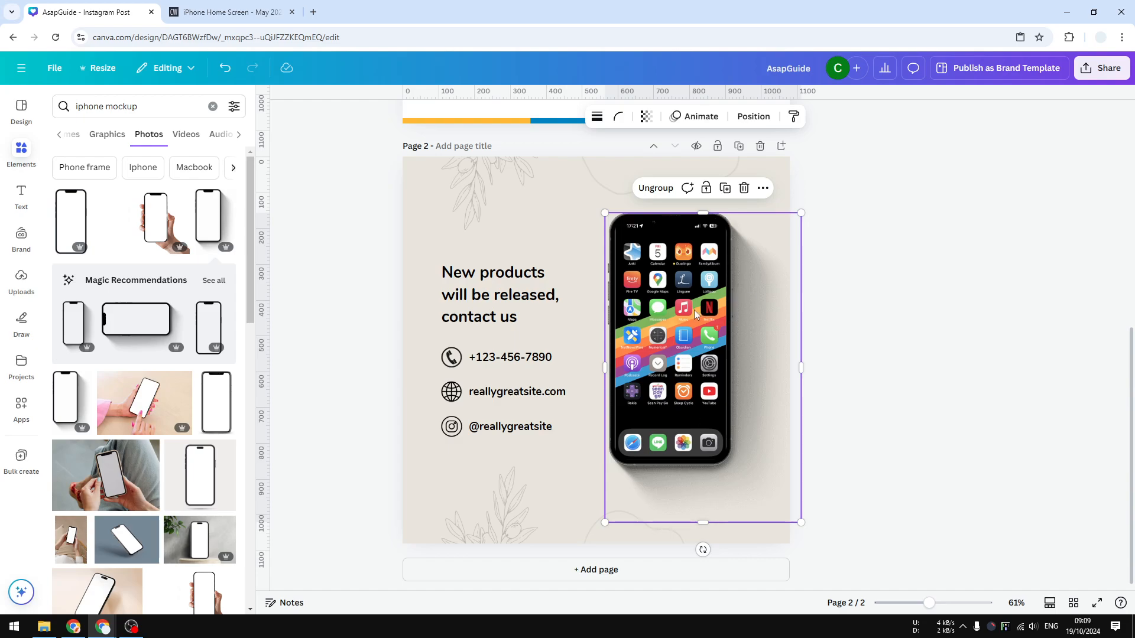
{"action": "mouse_move", "coordinate": [785, 384]}
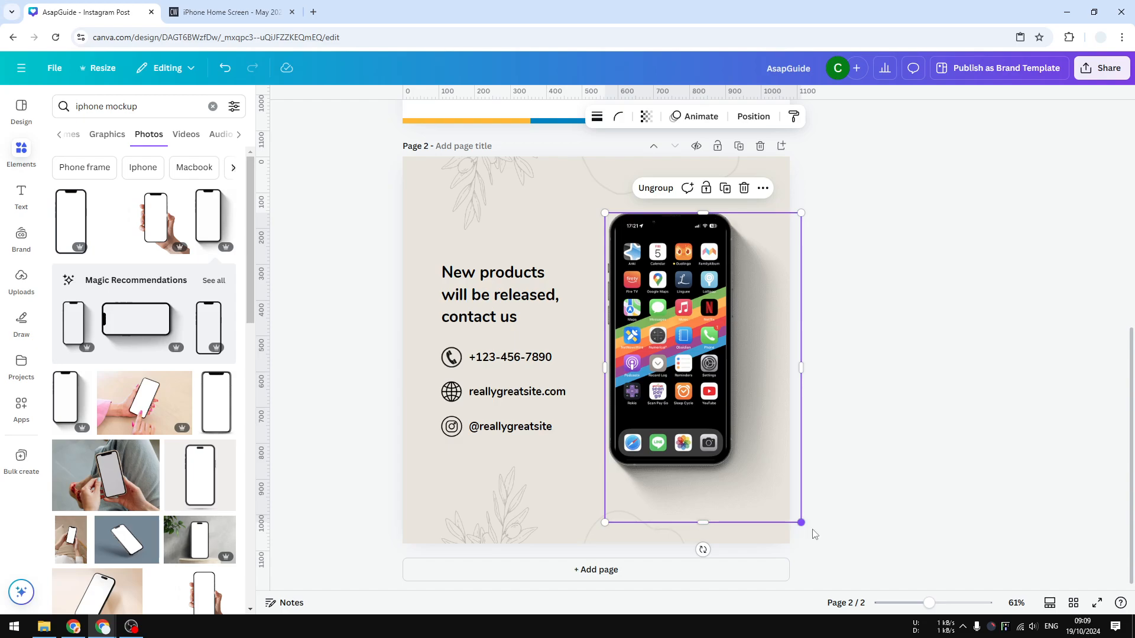
{"action": "left_click_drag", "start_coordinate": [800, 522], "coordinate": [834, 559]}
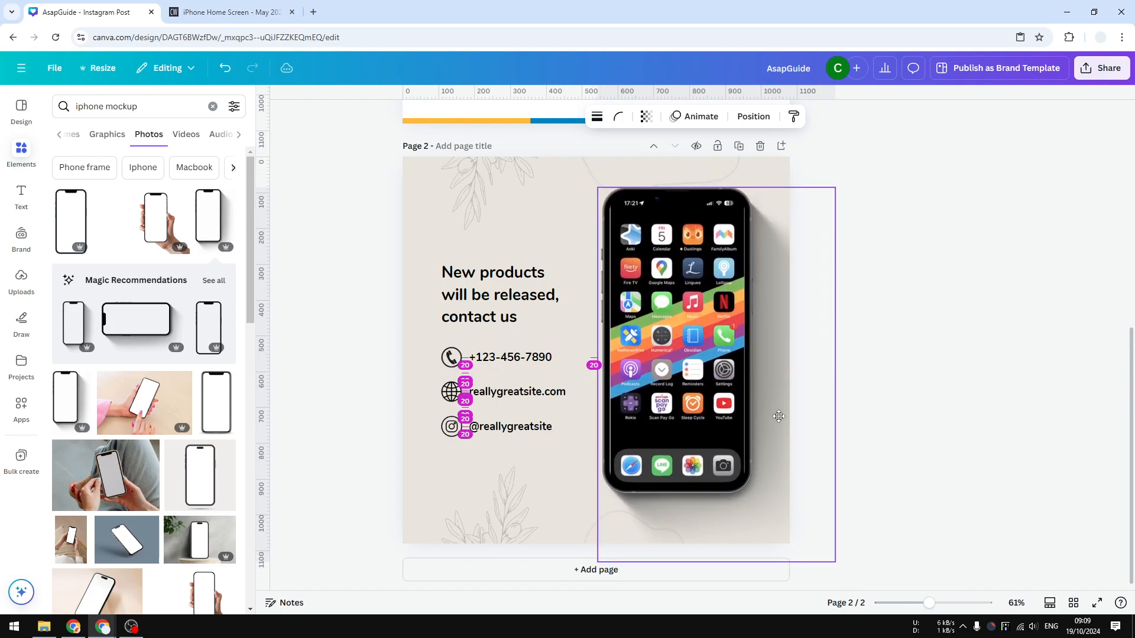